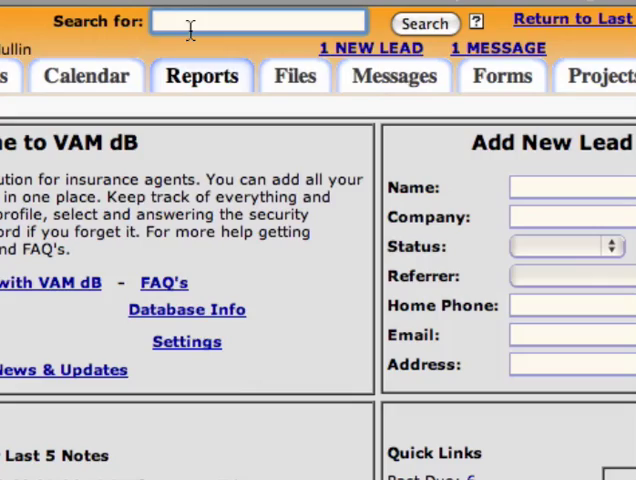
text(allen)
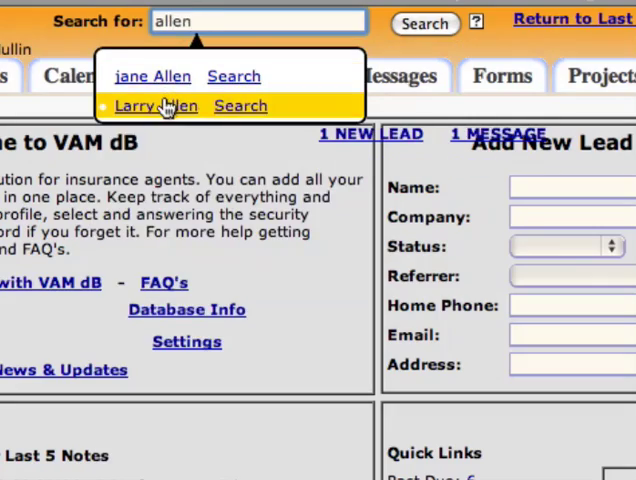
click(136, 105)
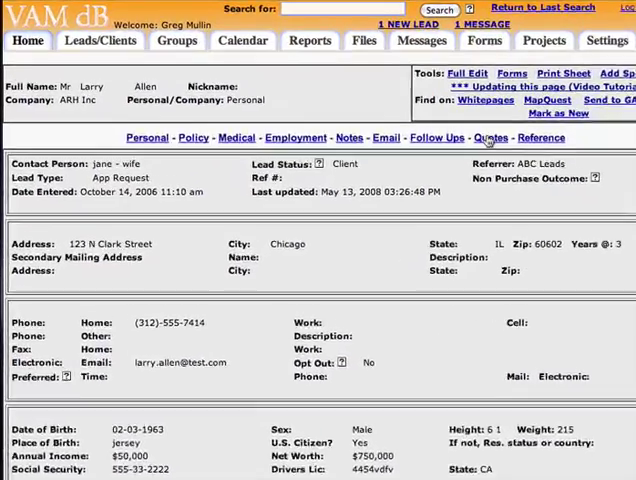
click(490, 138)
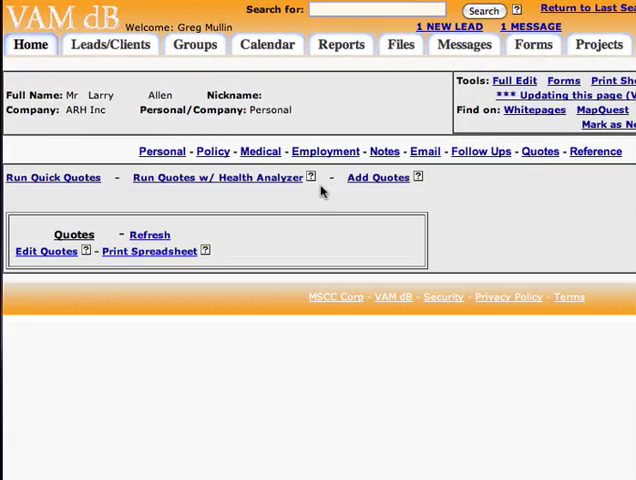
mouse_move(110, 197)
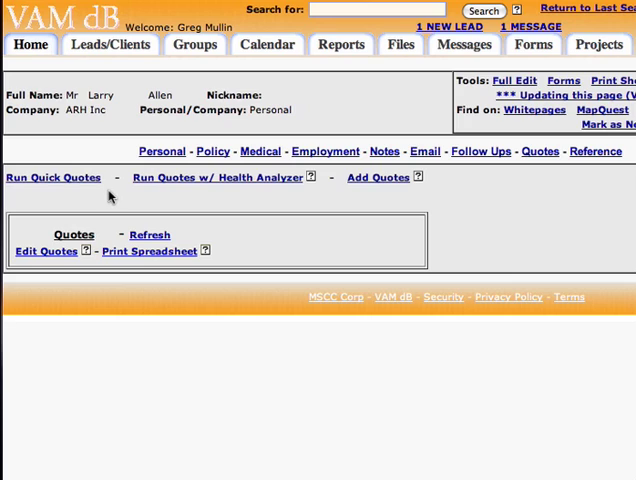
mouse_move(164, 194)
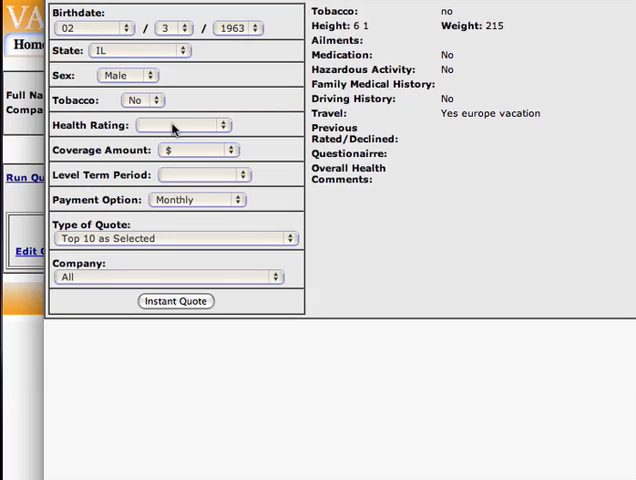
mouse_move(175, 100)
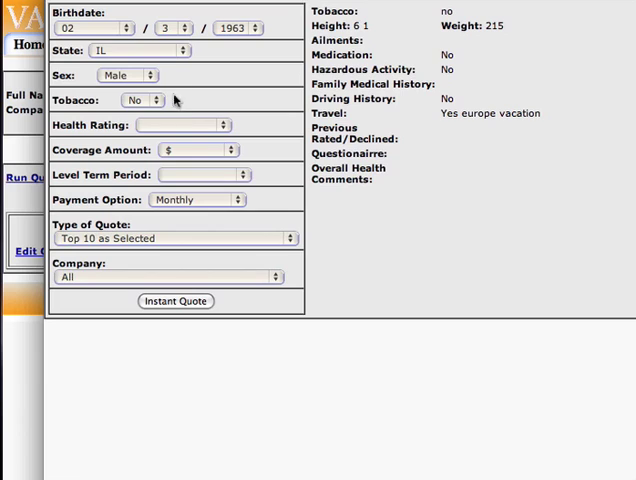
mouse_move(221, 147)
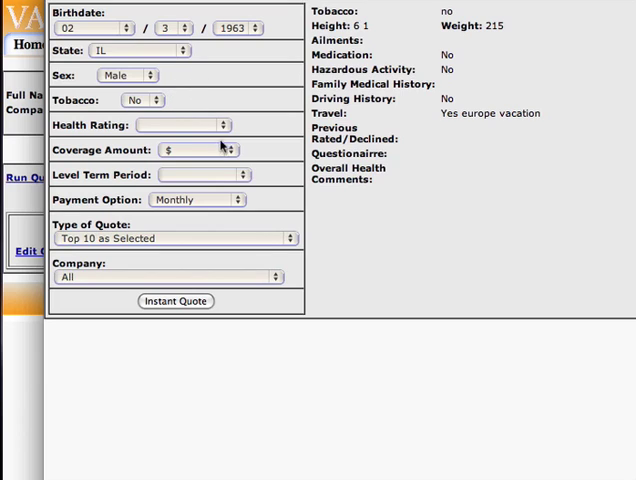
mouse_move(449, 89)
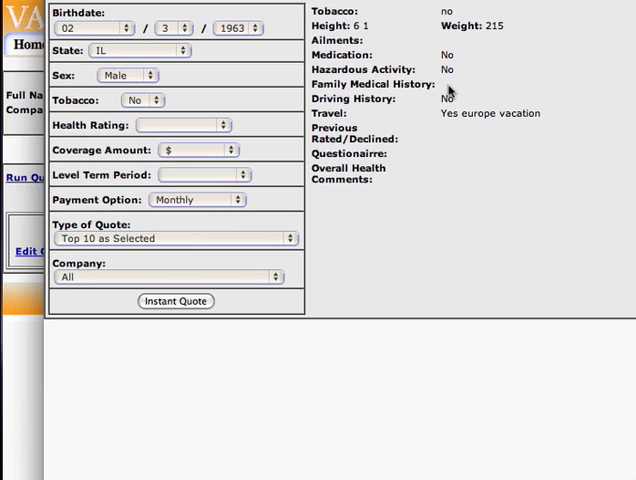
mouse_move(447, 90)
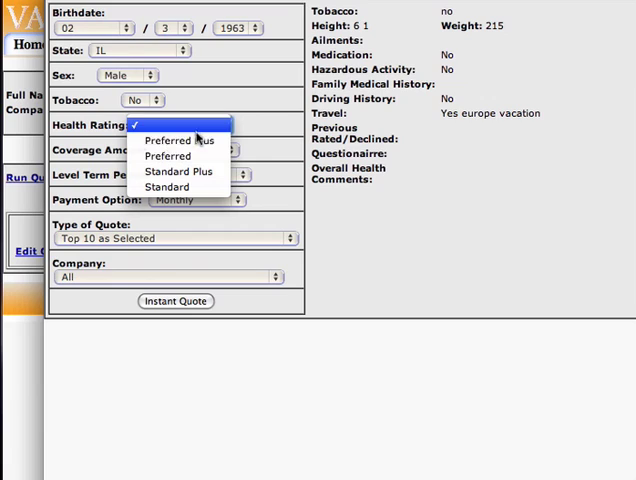
Run a Top 10 instant quote for Preferred health, $100,000 coverage, 10-year level term
click(168, 155)
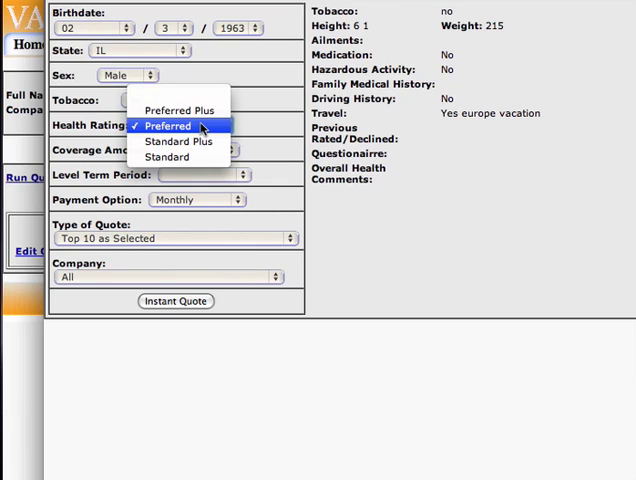
click(167, 125)
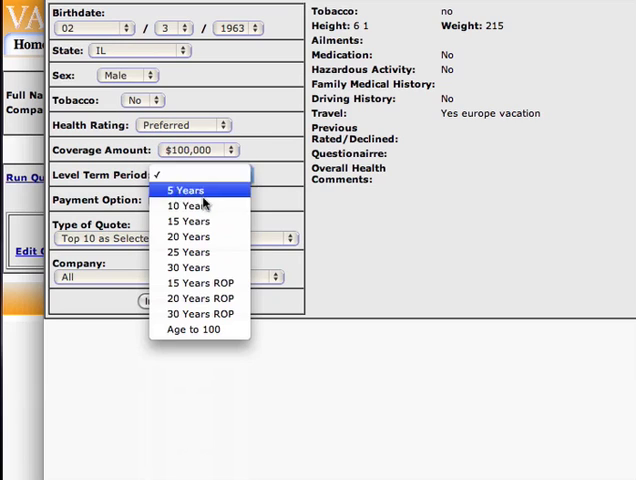
click(188, 206)
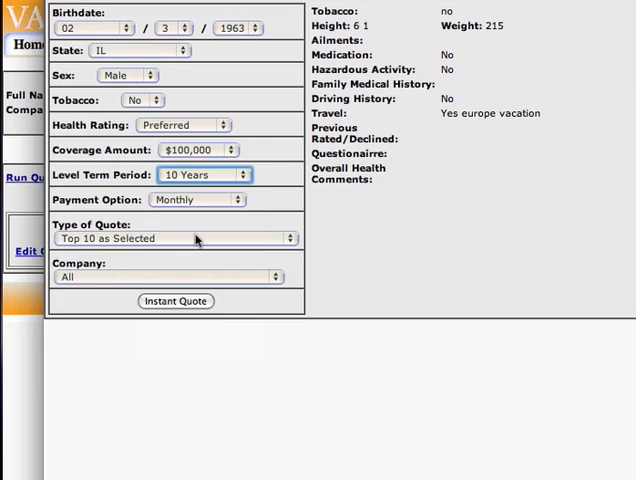
click(175, 238)
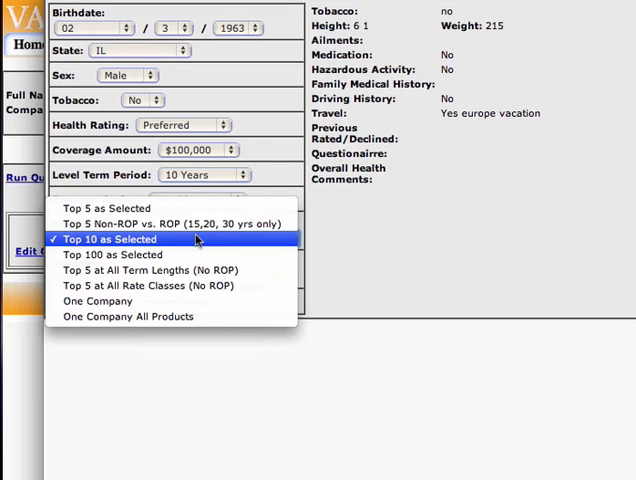
click(109, 238)
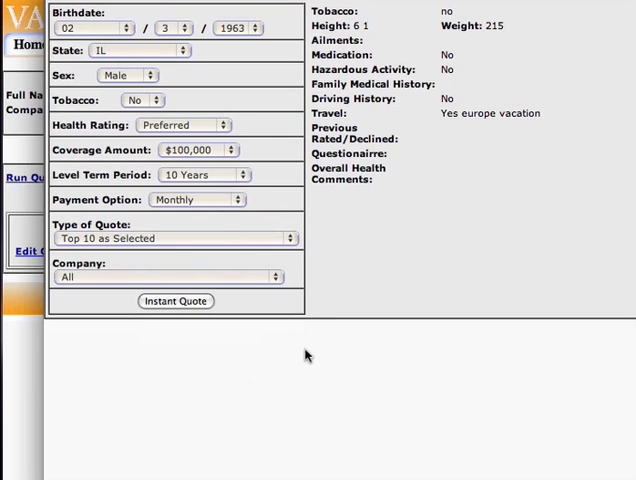
click(176, 301)
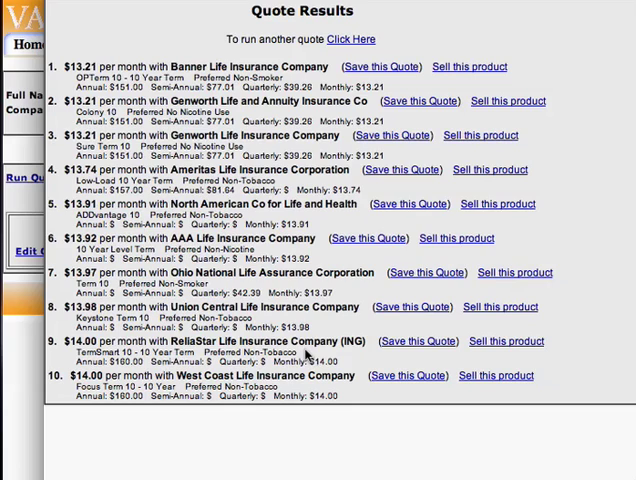
mouse_move(310, 355)
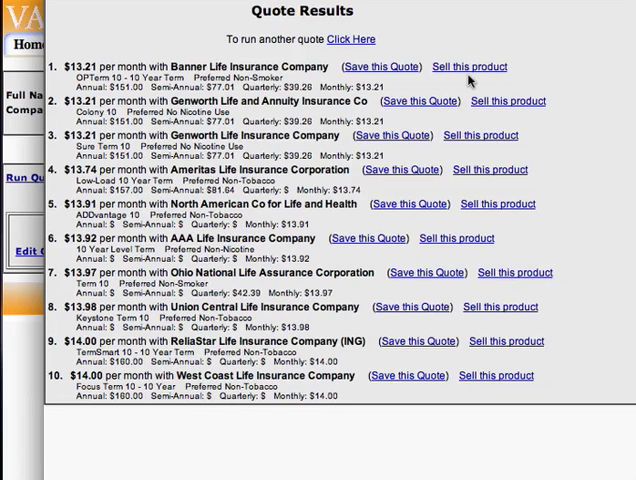
mouse_move(405, 73)
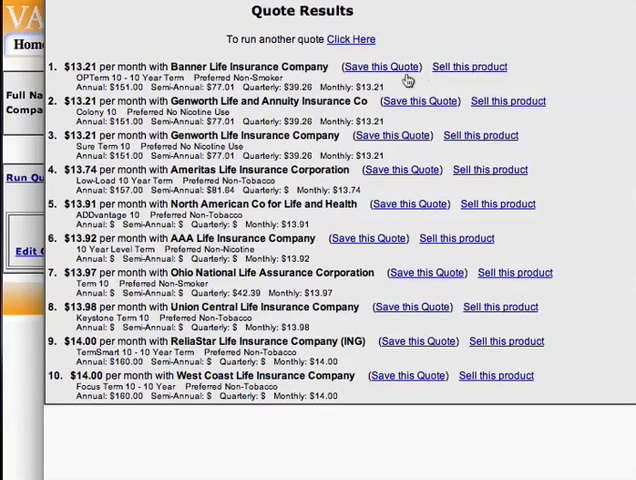
mouse_move(410, 105)
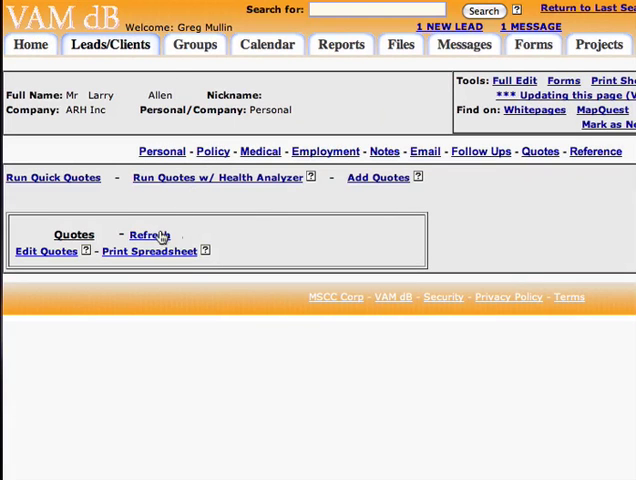
Refresh the saved quotes list and start an email using the Email with Quotes template
click(149, 234)
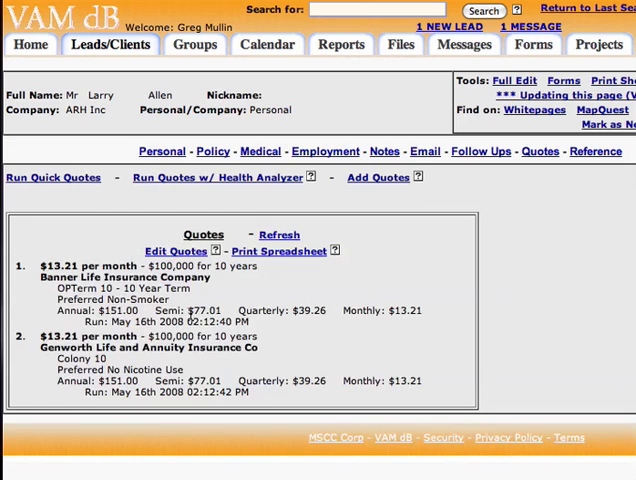
mouse_move(434, 223)
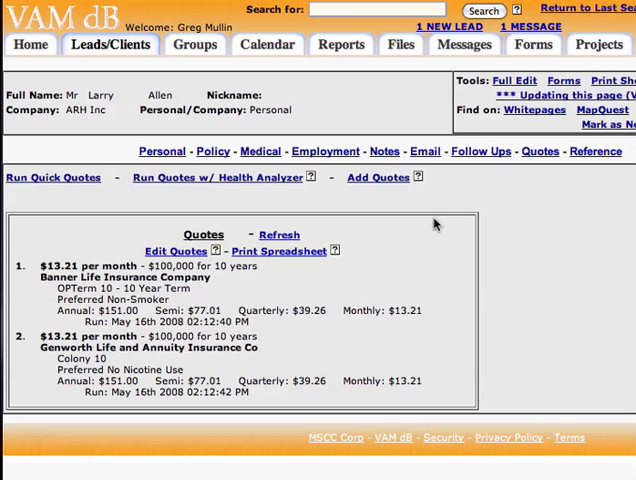
click(424, 151)
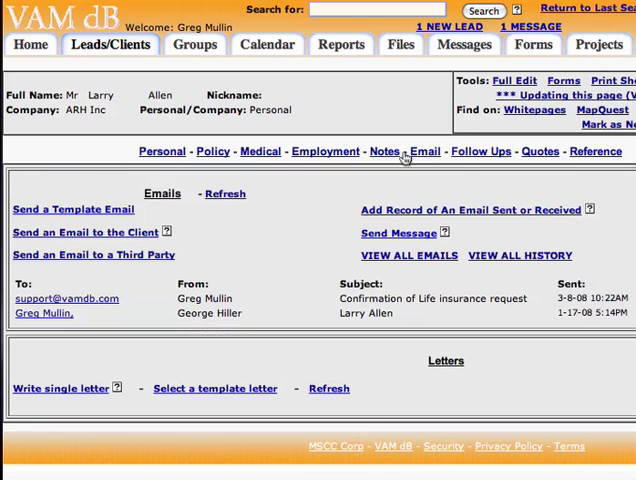
click(72, 209)
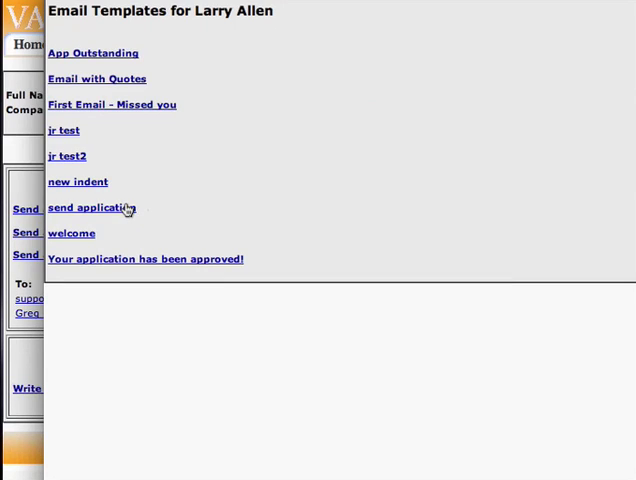
mouse_move(122, 84)
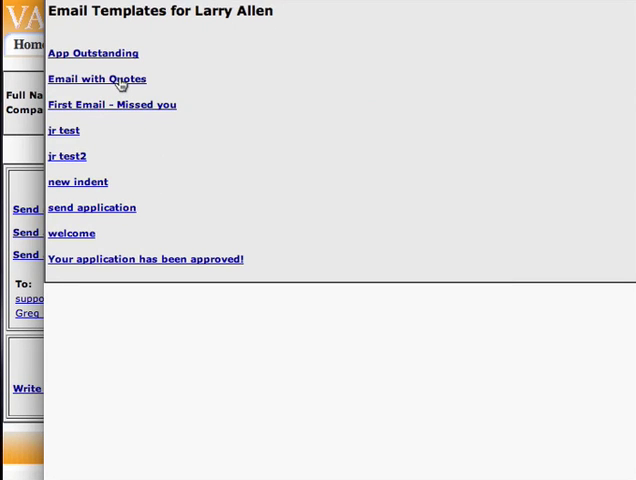
click(96, 79)
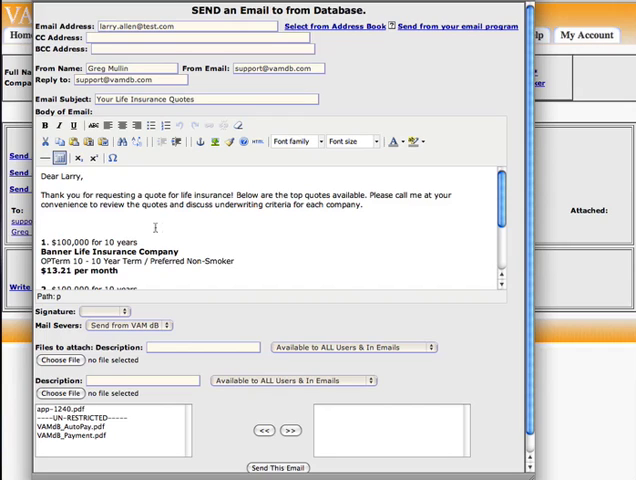
Scroll through the email body to review the Banner Life and Genworth quotes
scroll(down, 3)
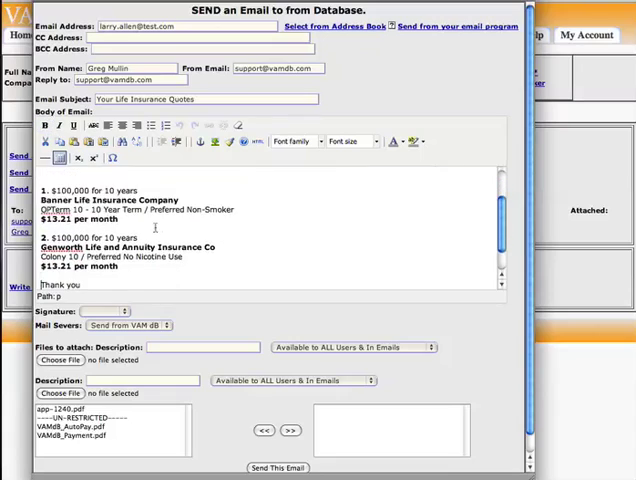